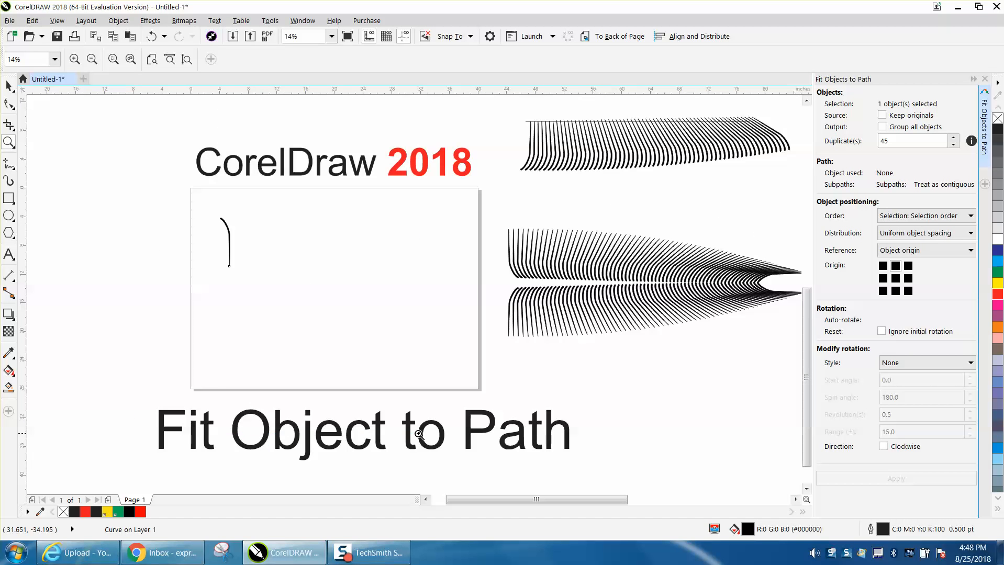
{"action": "mouse_move", "coordinate": [240, 373]}
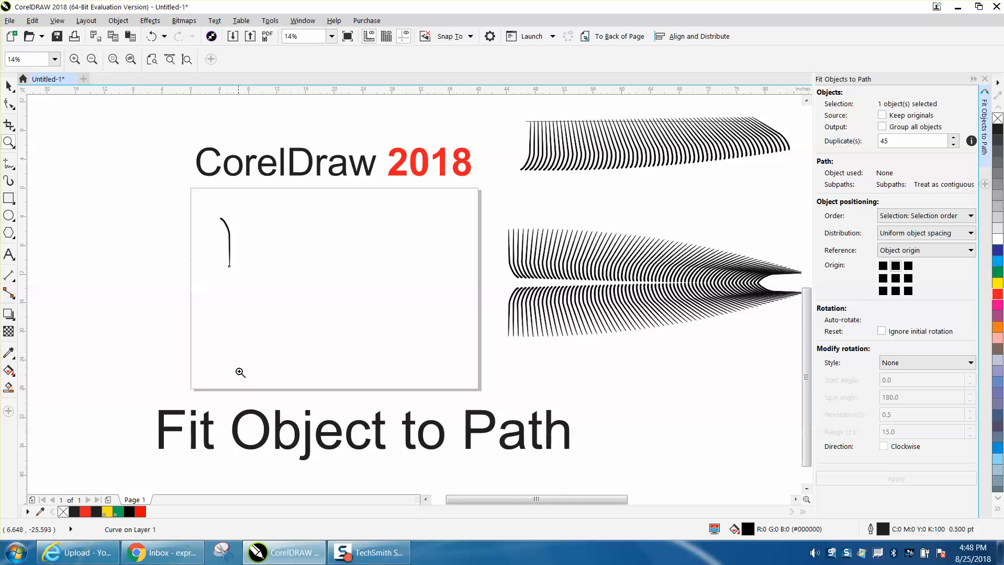
Set Fit Objects to Path to Progressive rotation, spin angle 45, keeping originals.
{"action": "left_click", "coordinate": [91, 58]}
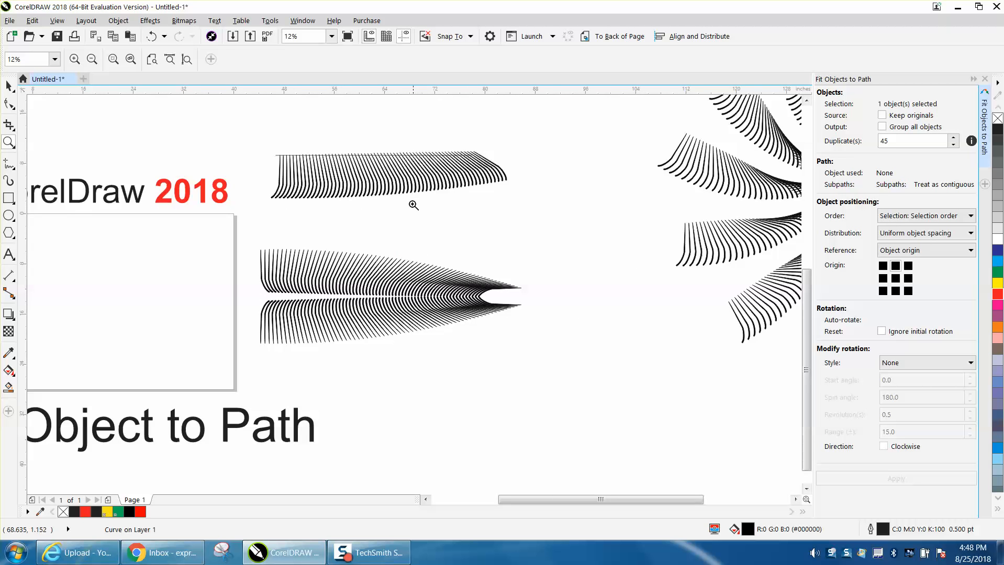
{"action": "scroll", "scroll_direction": "down", "scroll_amount": 3}
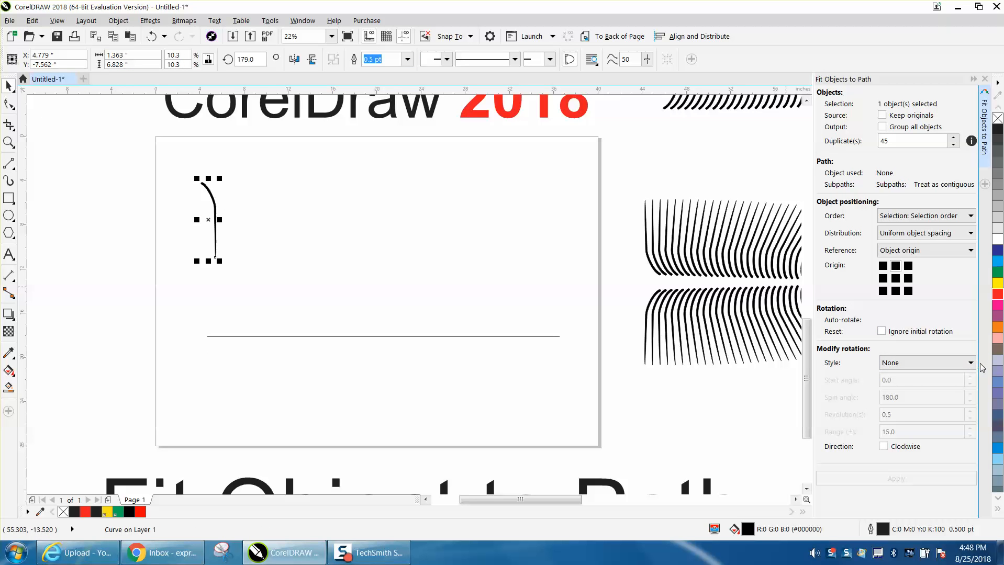
{"action": "left_click", "coordinate": [925, 363]}
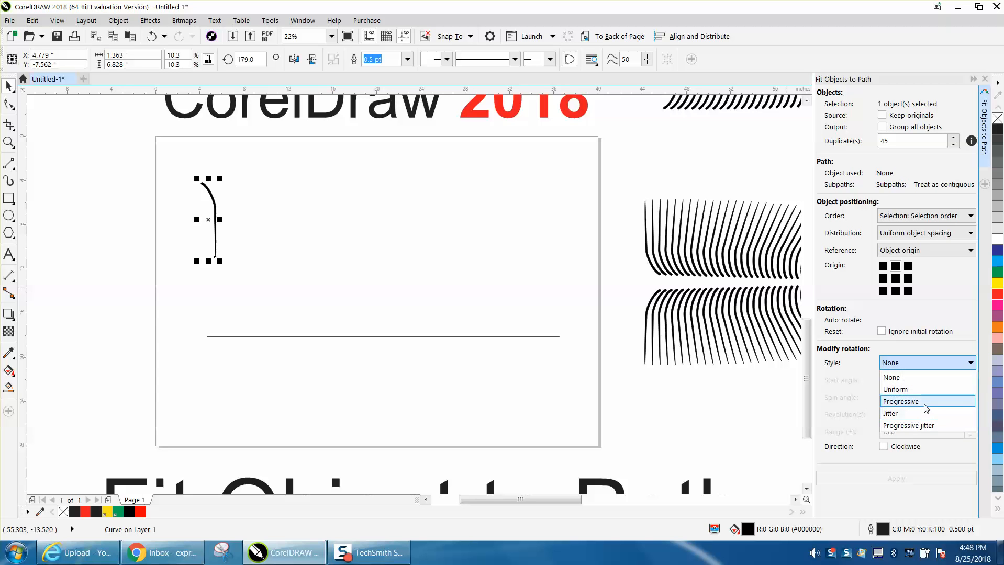
{"action": "left_click", "coordinate": [900, 401]}
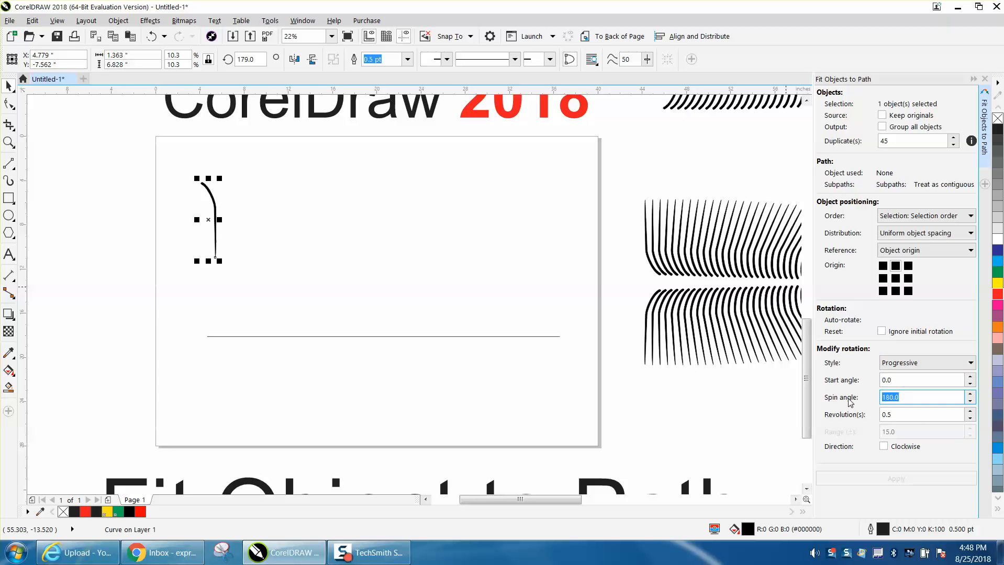
{"action": "type", "text": "45"}
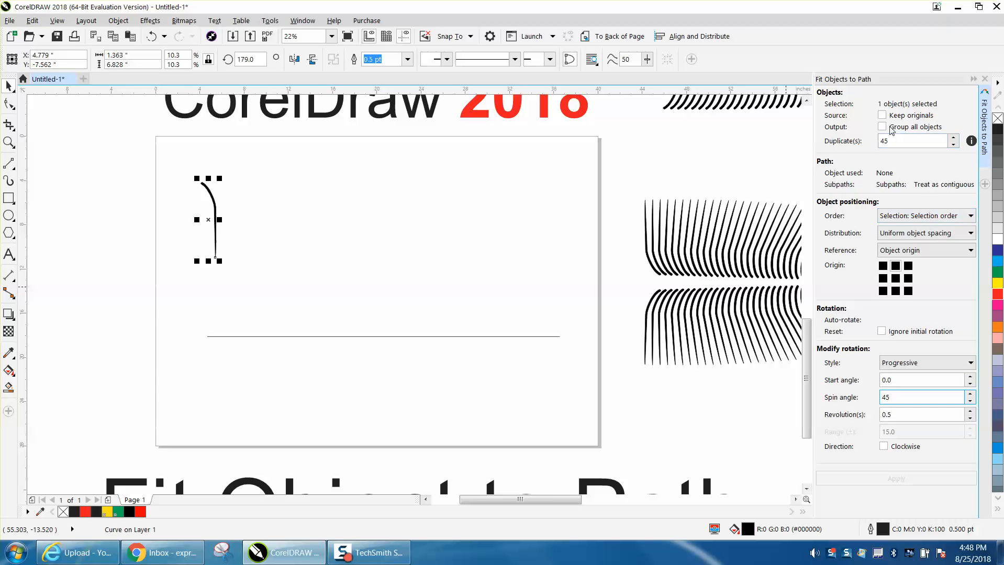
{"action": "left_click", "coordinate": [883, 115]}
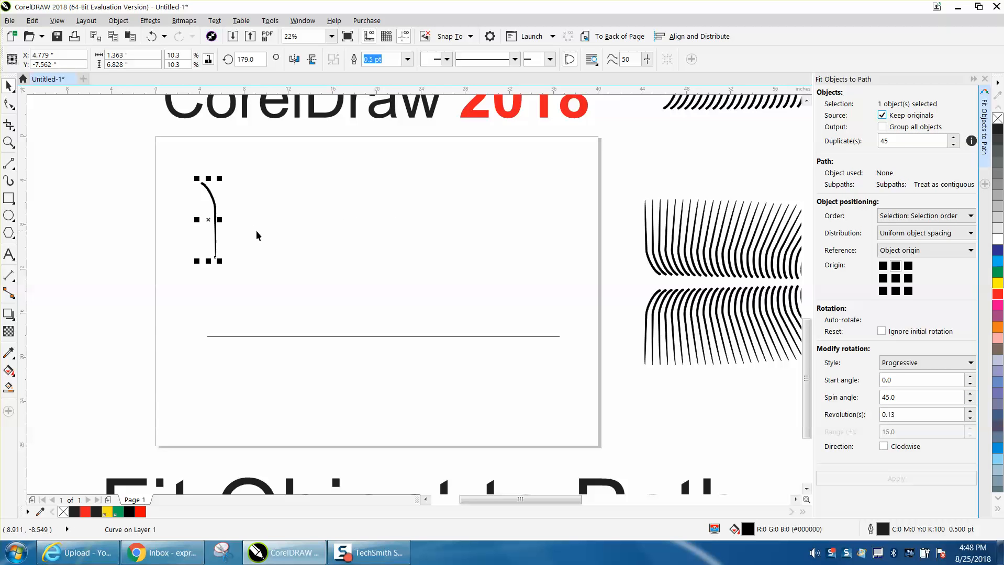
{"action": "mouse_move", "coordinate": [286, 340]}
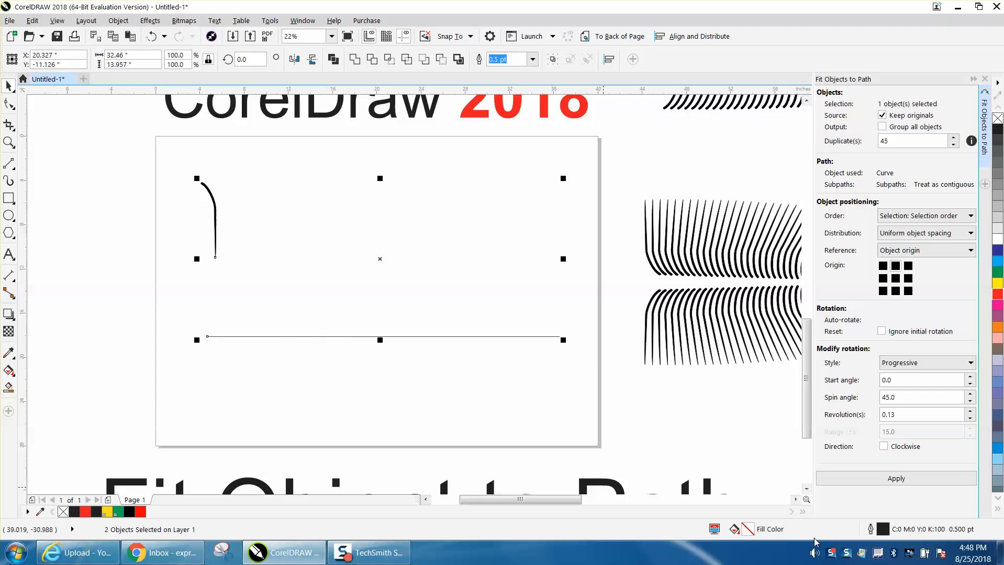
Apply the fit so 45 progressively rotating stroke copies run along the straight line.
{"action": "left_click", "coordinate": [895, 479]}
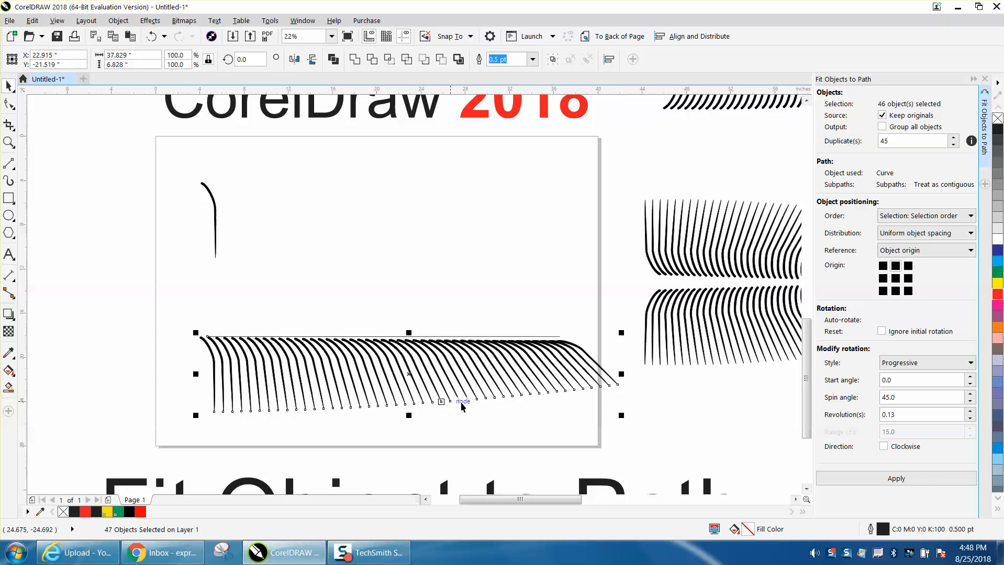
{"action": "mouse_move", "coordinate": [611, 390]}
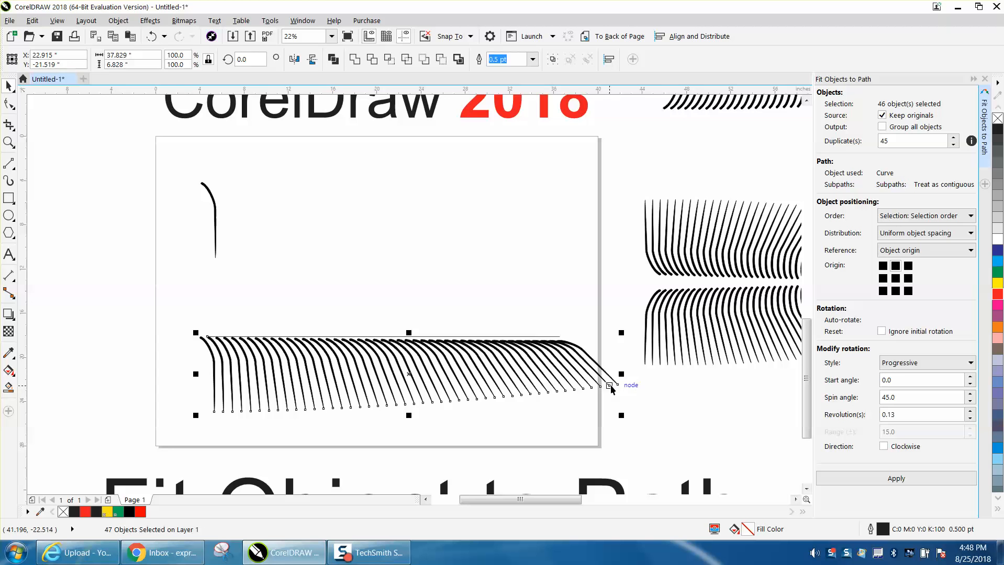
{"action": "mouse_move", "coordinate": [229, 222]}
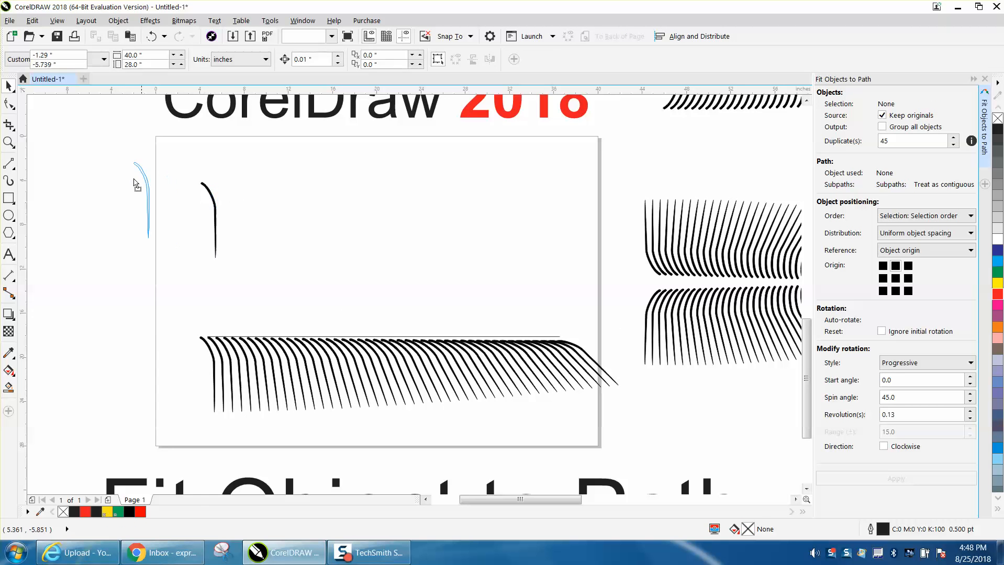
Move the original stroke off the page and fit 45 rotating copies along the wavy freehand path.
{"action": "left_click", "coordinate": [9, 165]}
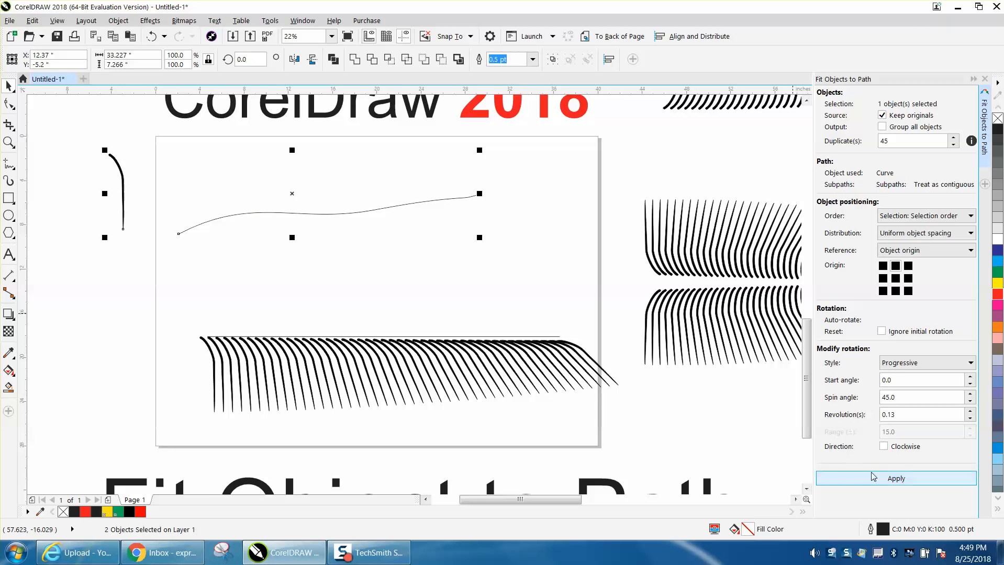
{"action": "left_click", "coordinate": [895, 478]}
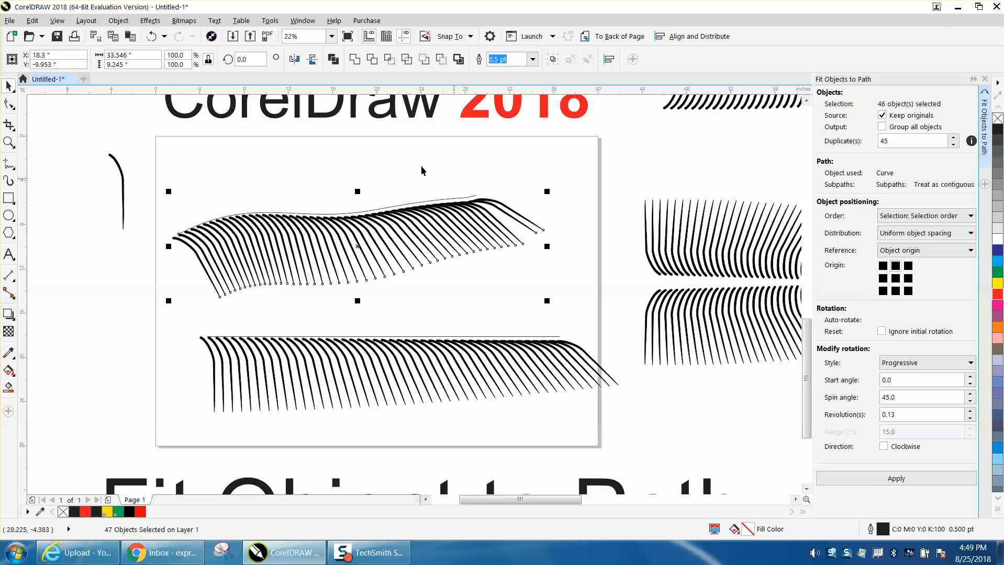
{"action": "mouse_move", "coordinate": [145, 174]}
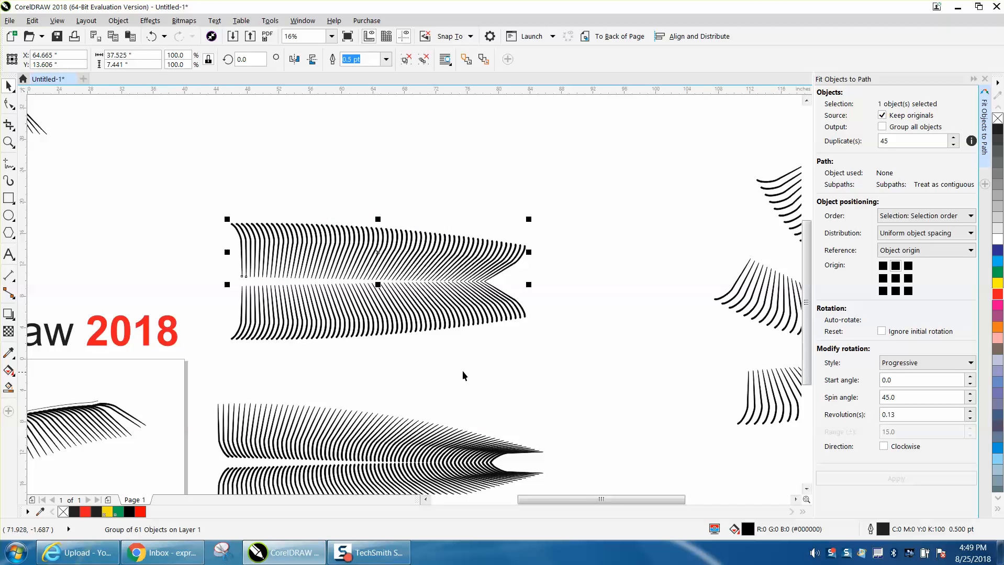
{"action": "mouse_move", "coordinate": [305, 259]}
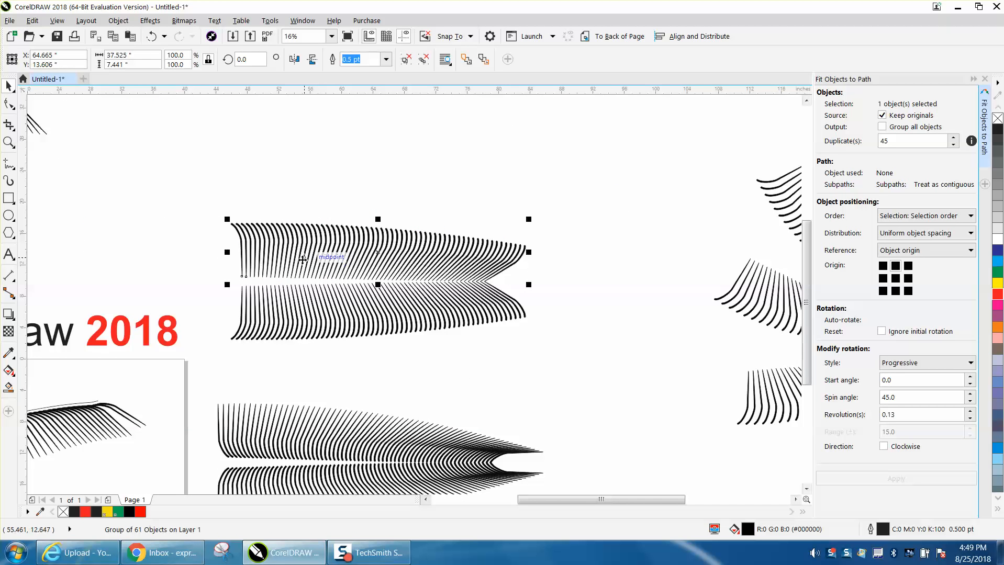
{"action": "mouse_move", "coordinate": [16, 158]}
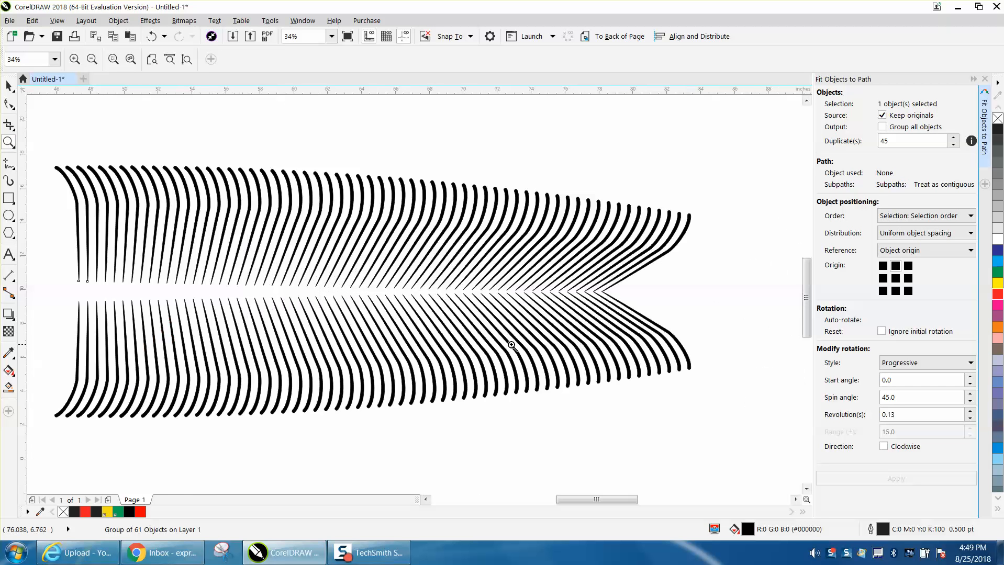
{"action": "mouse_move", "coordinate": [296, 317]}
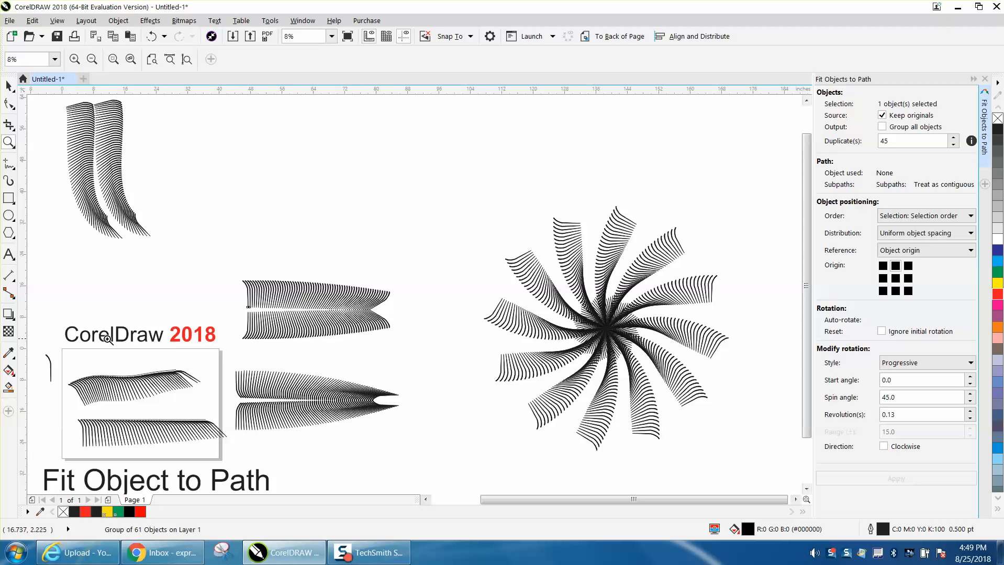
{"action": "left_click", "coordinate": [113, 59]}
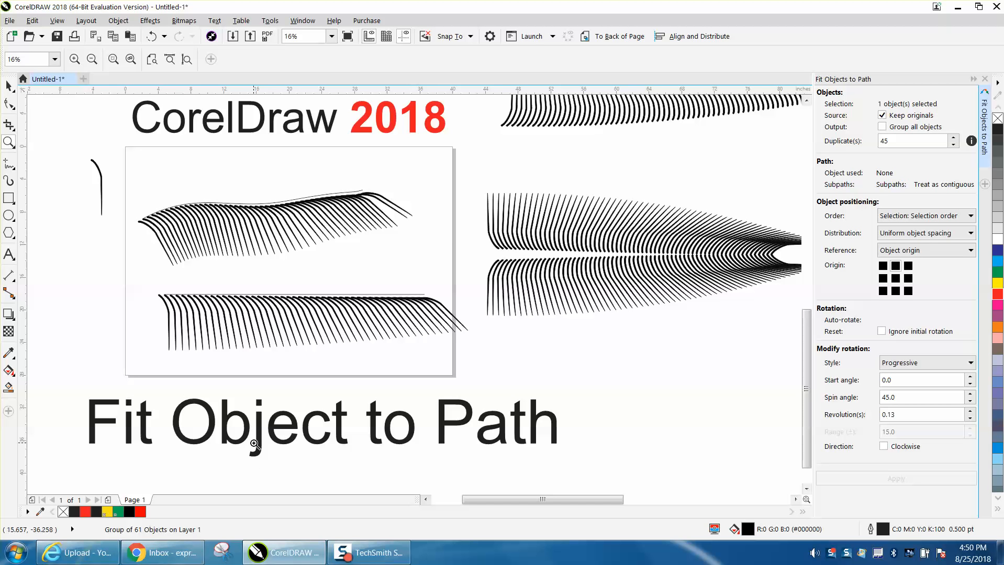